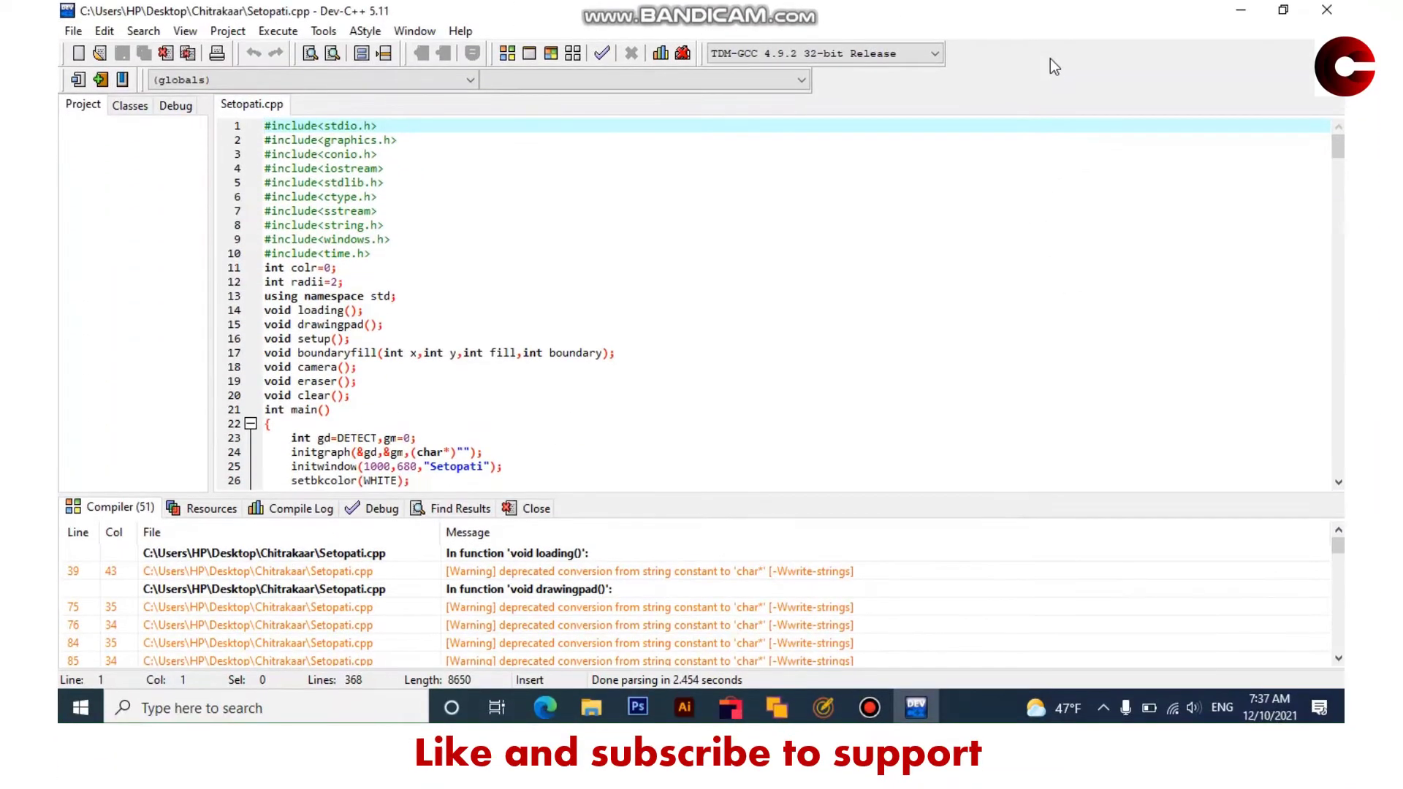
pyautogui.moveTo(863, 215)
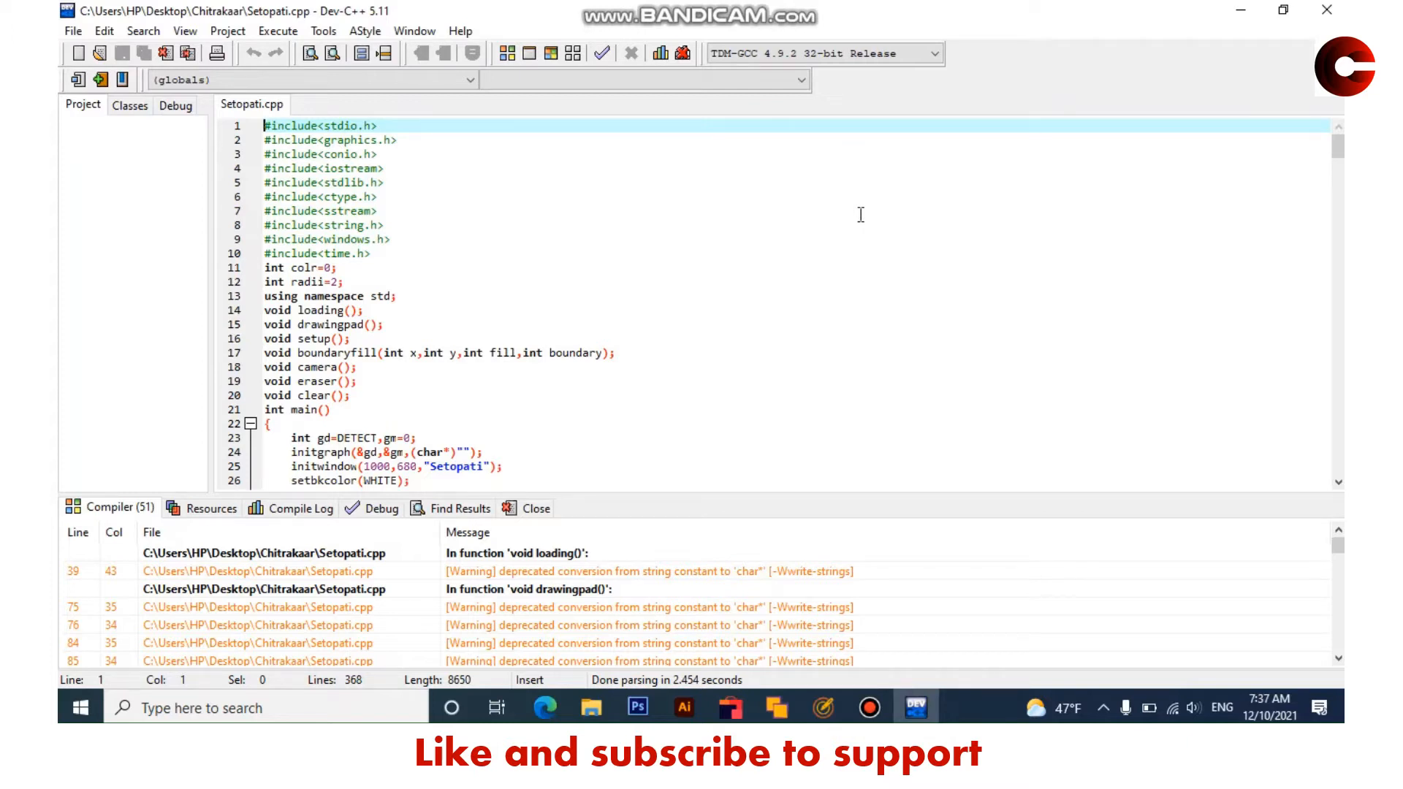
pyautogui.moveTo(850, 237)
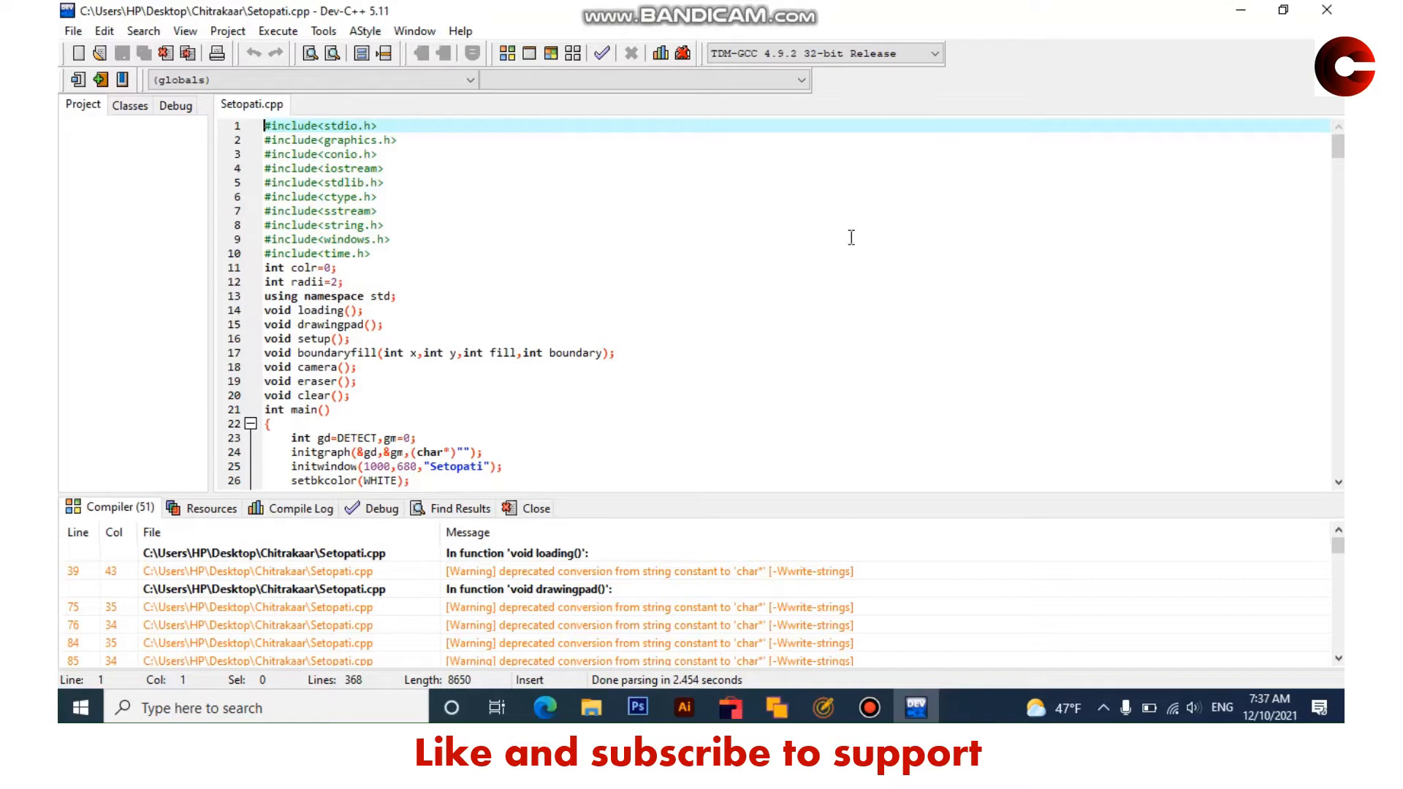
pyautogui.moveTo(716, 194)
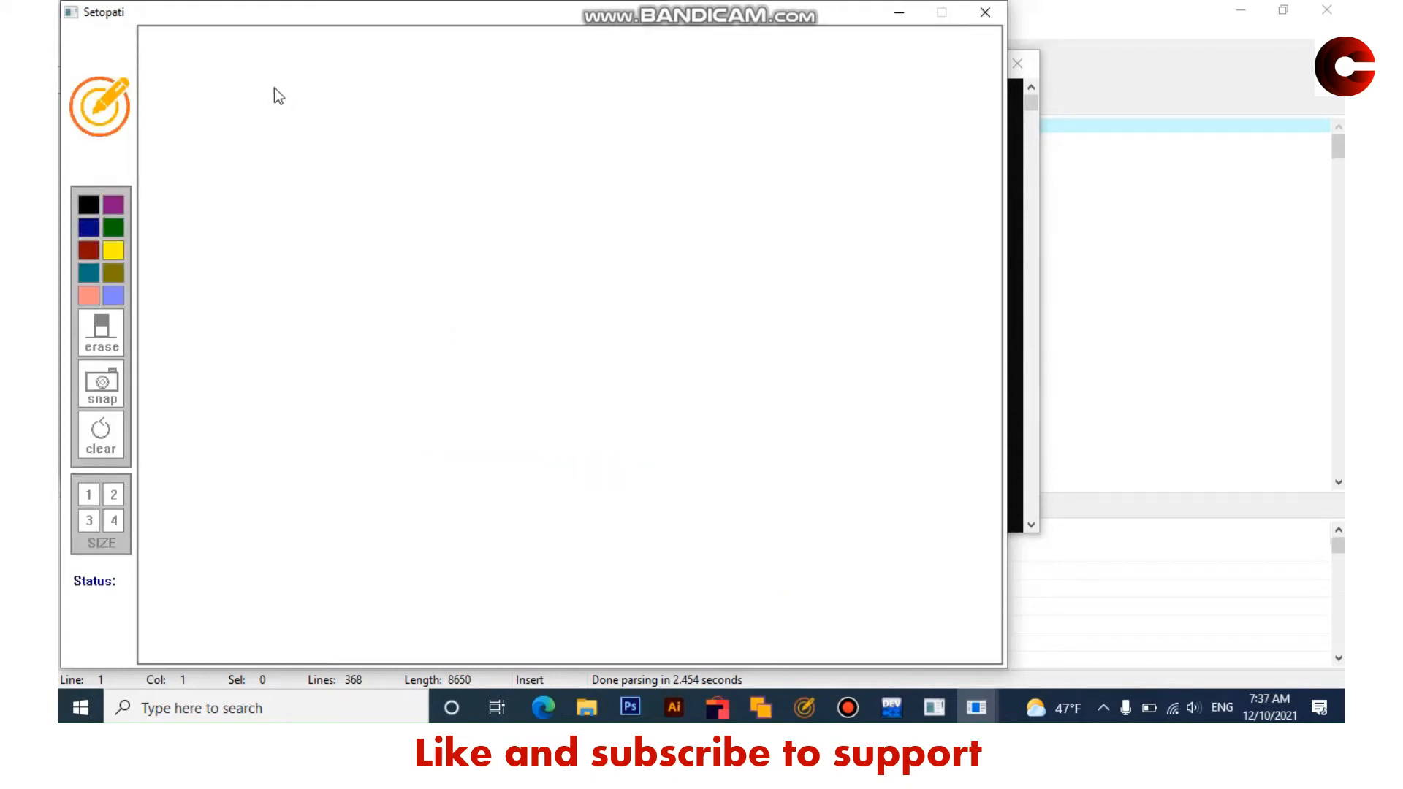
# Step: Draw wavy purple, blue and green strokes on the Setopati canvas
pyautogui.moveTo(206, 152); pyautogui.dragTo(210, 178)
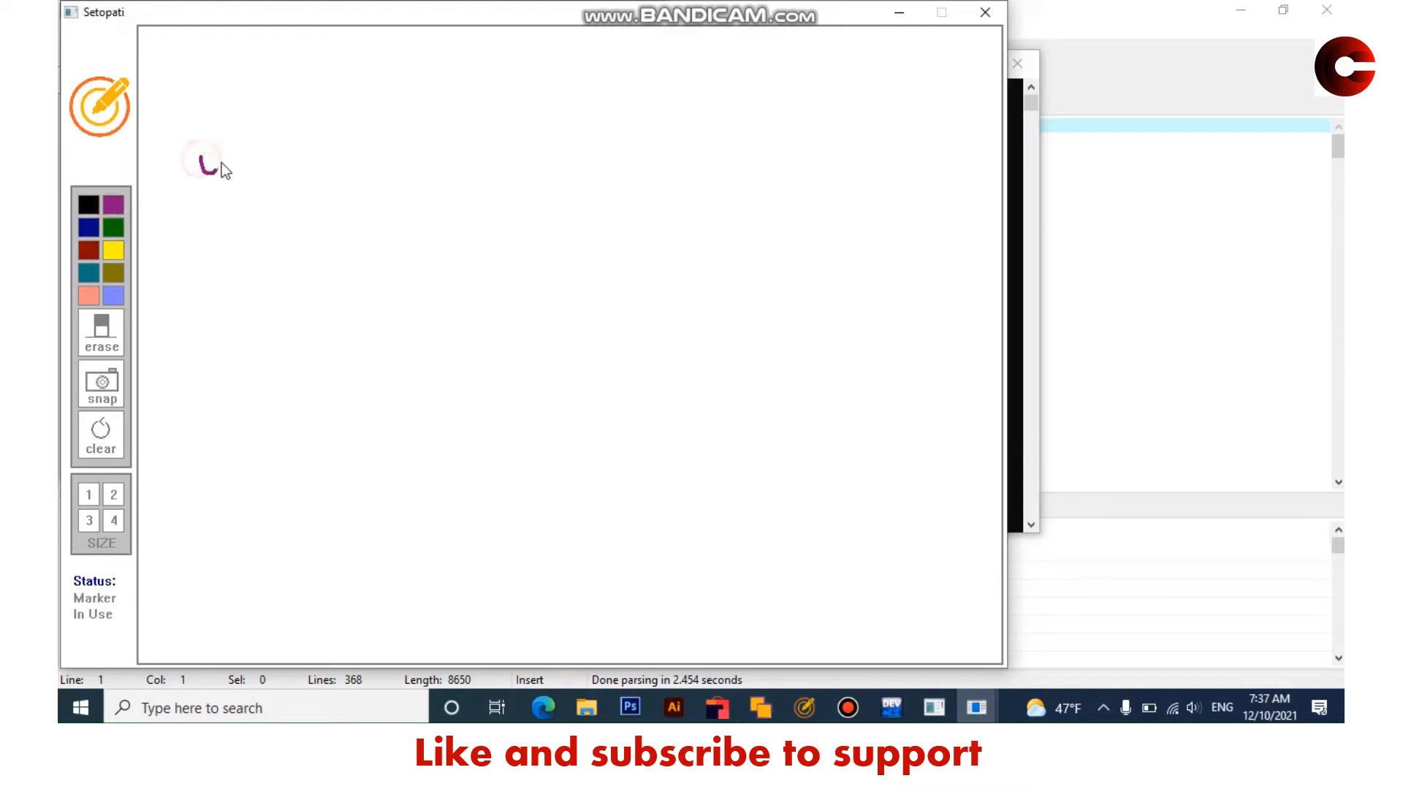
pyautogui.moveTo(197, 166); pyautogui.dragTo(269, 144)
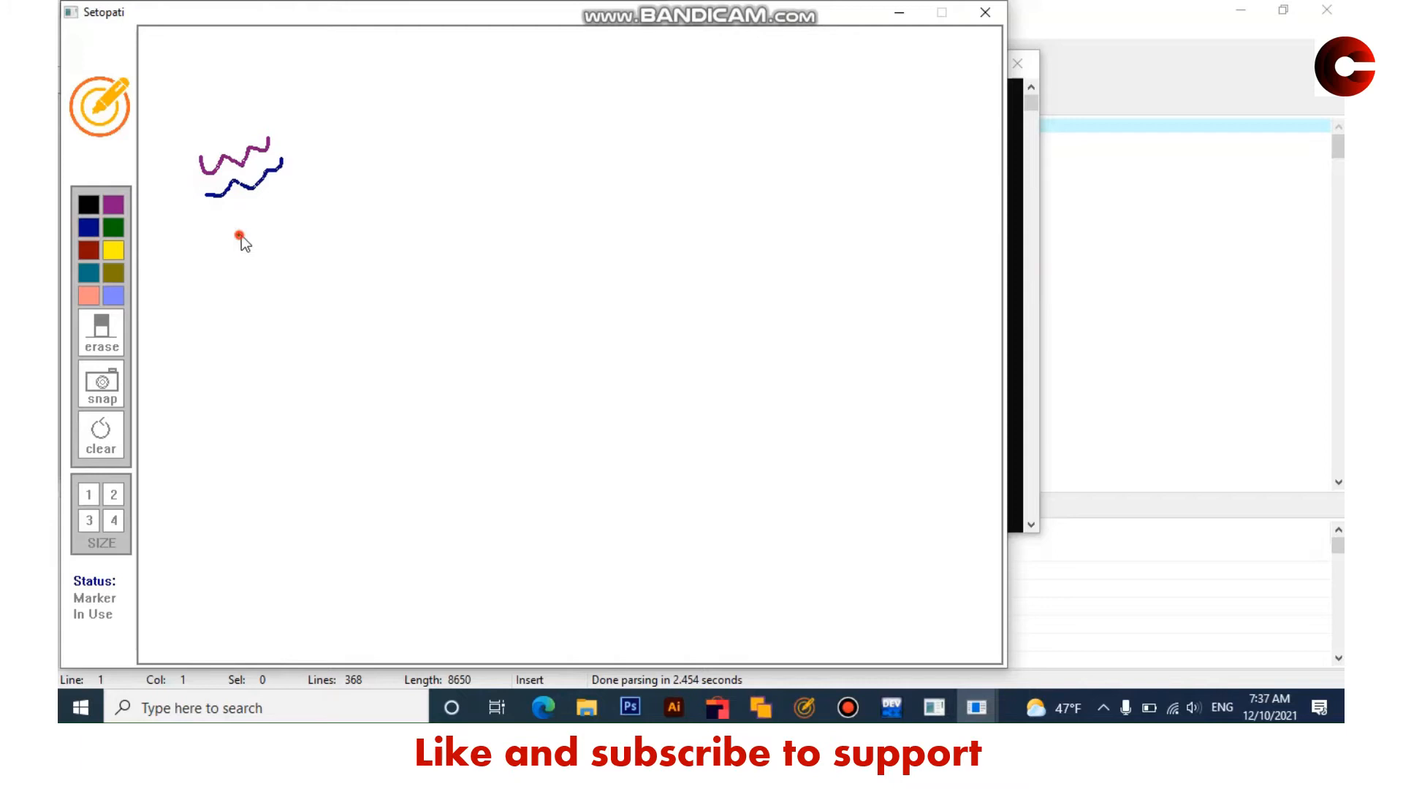
pyautogui.moveTo(240, 235); pyautogui.dragTo(326, 190)
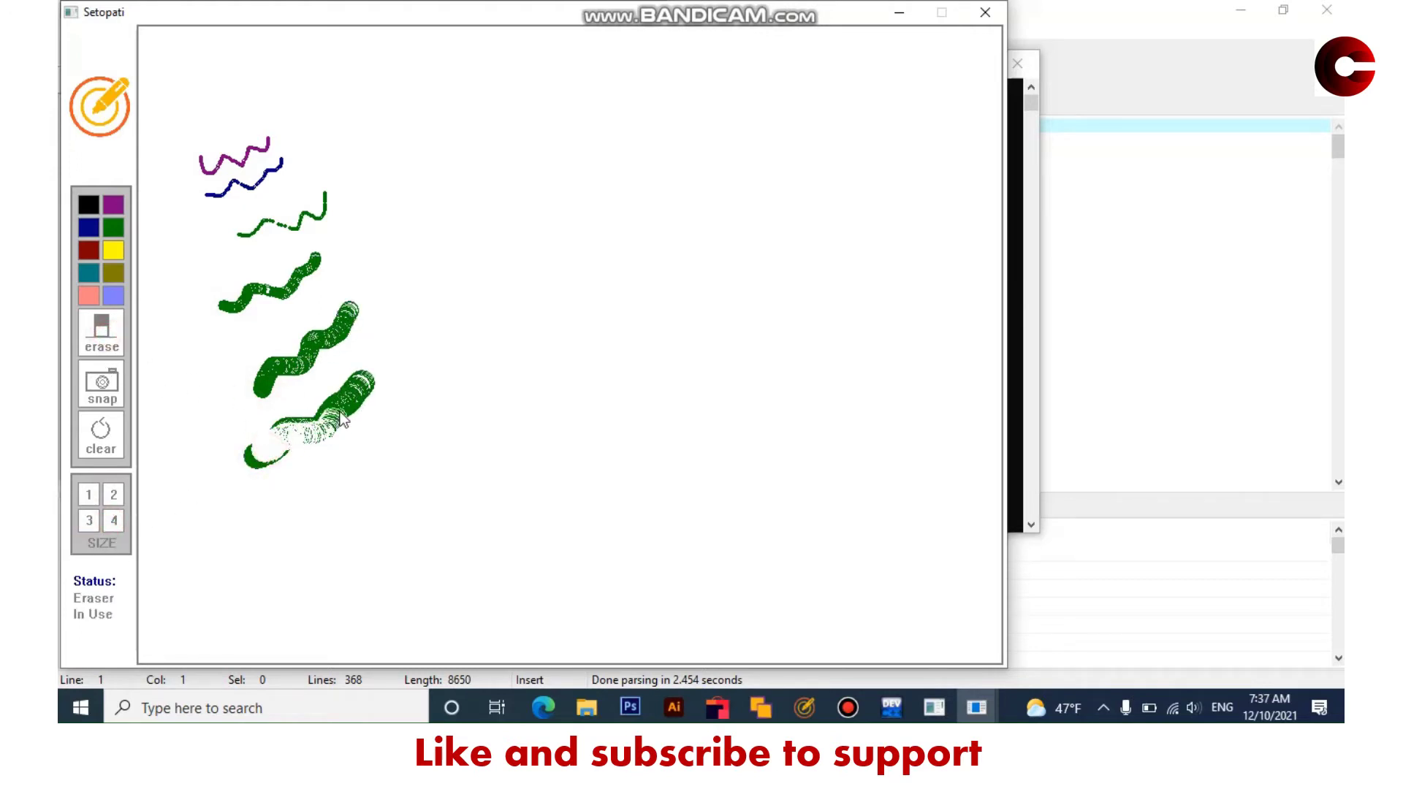
# Step: Save a snapshot of the green drawing and close the Setopati paint window
pyautogui.click(101, 439)
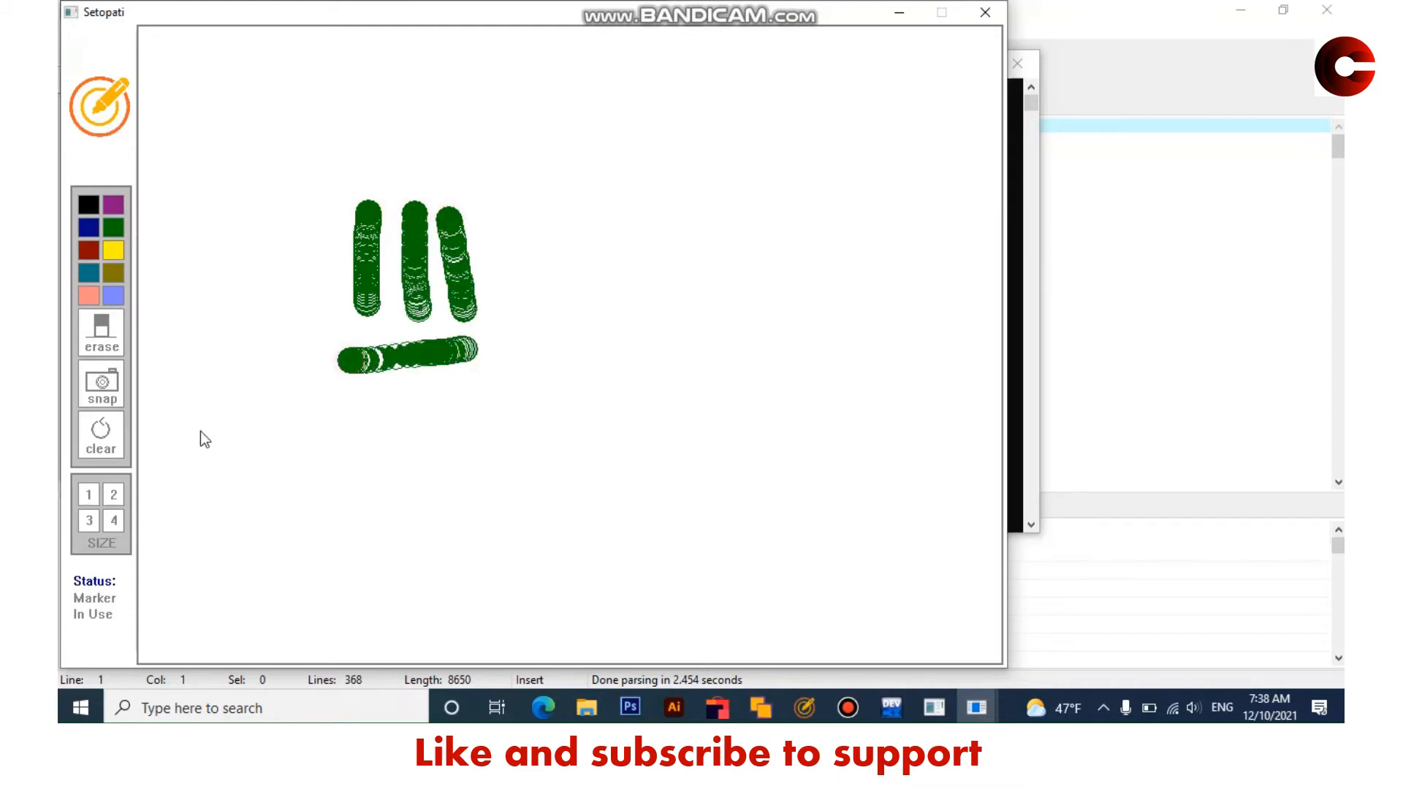
pyautogui.click(101, 384)
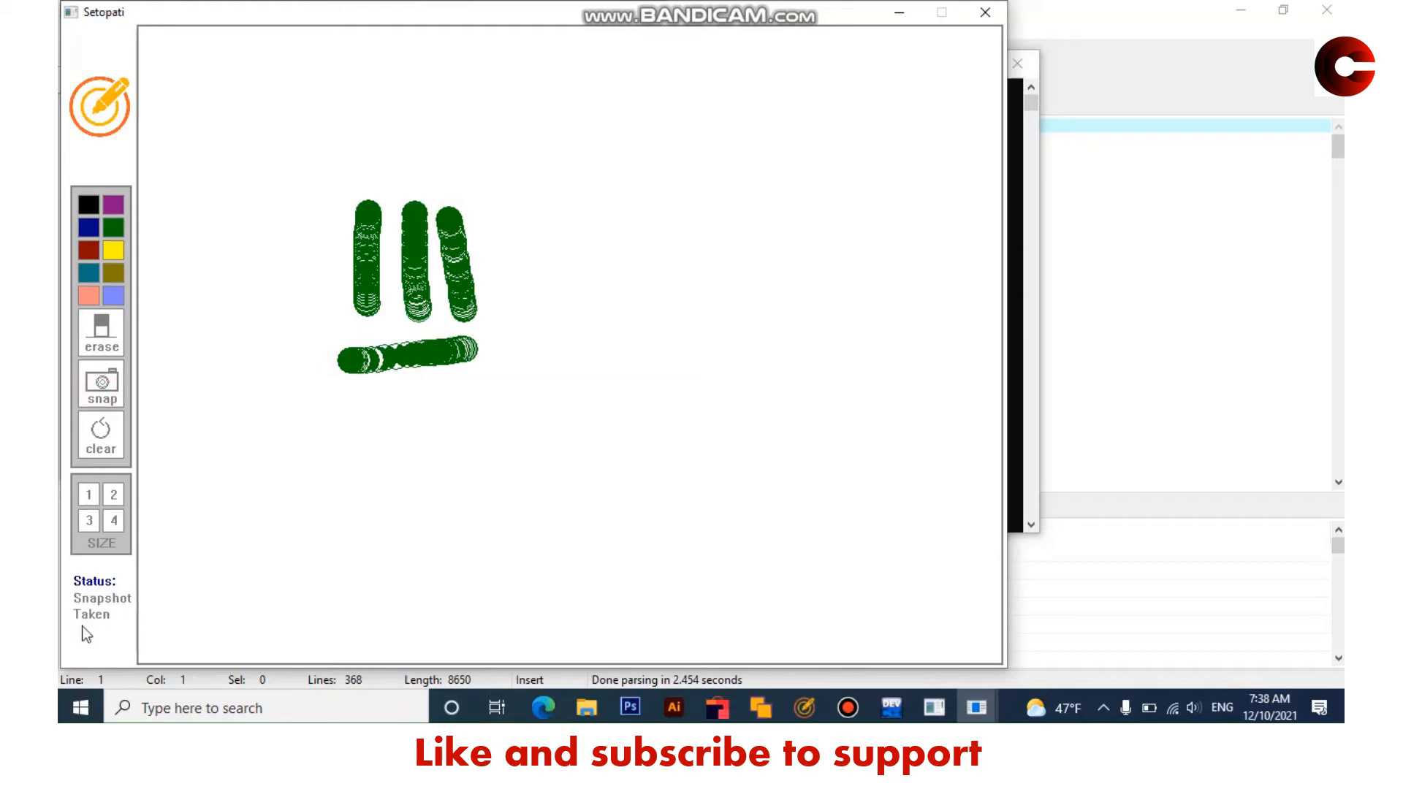
pyautogui.moveTo(998, 29)
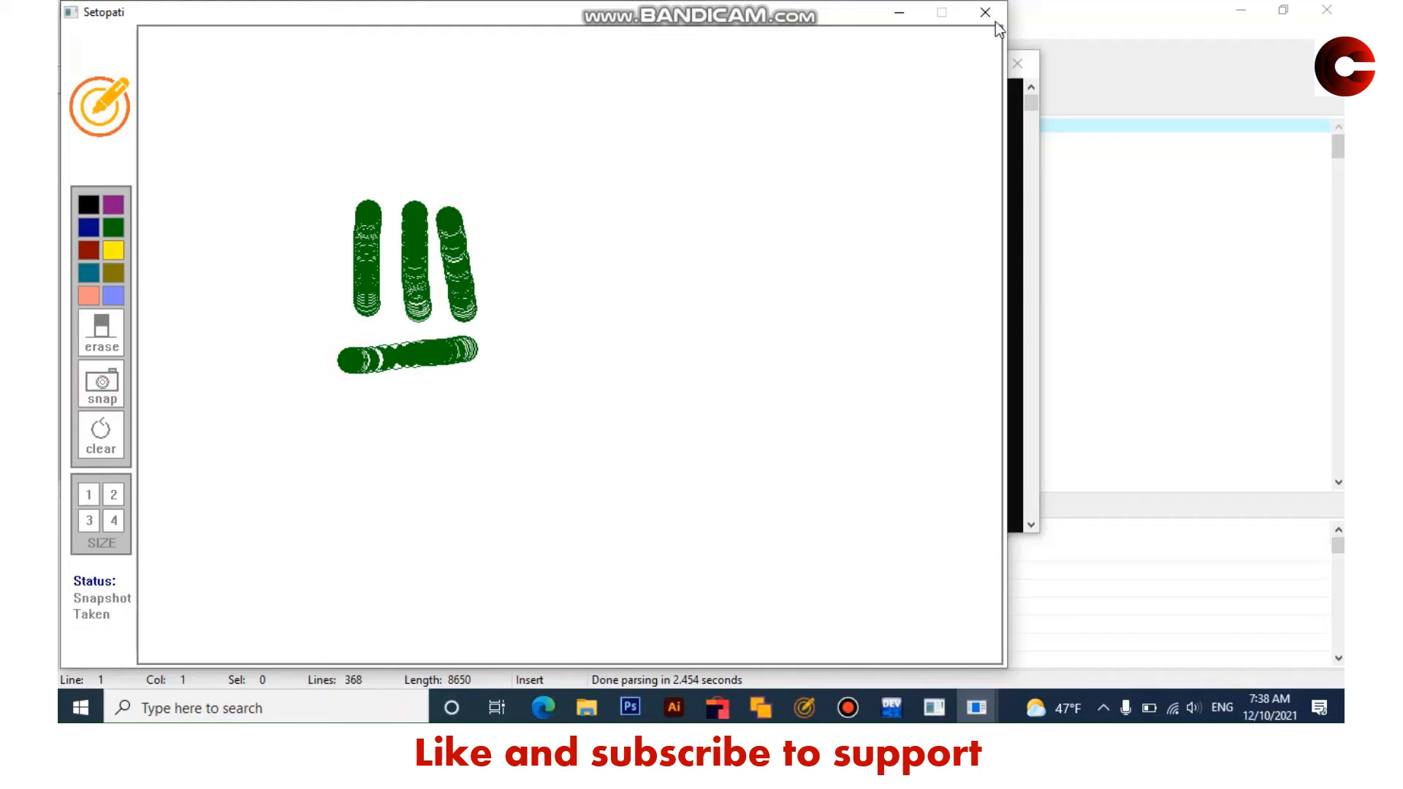
pyautogui.click(985, 13)
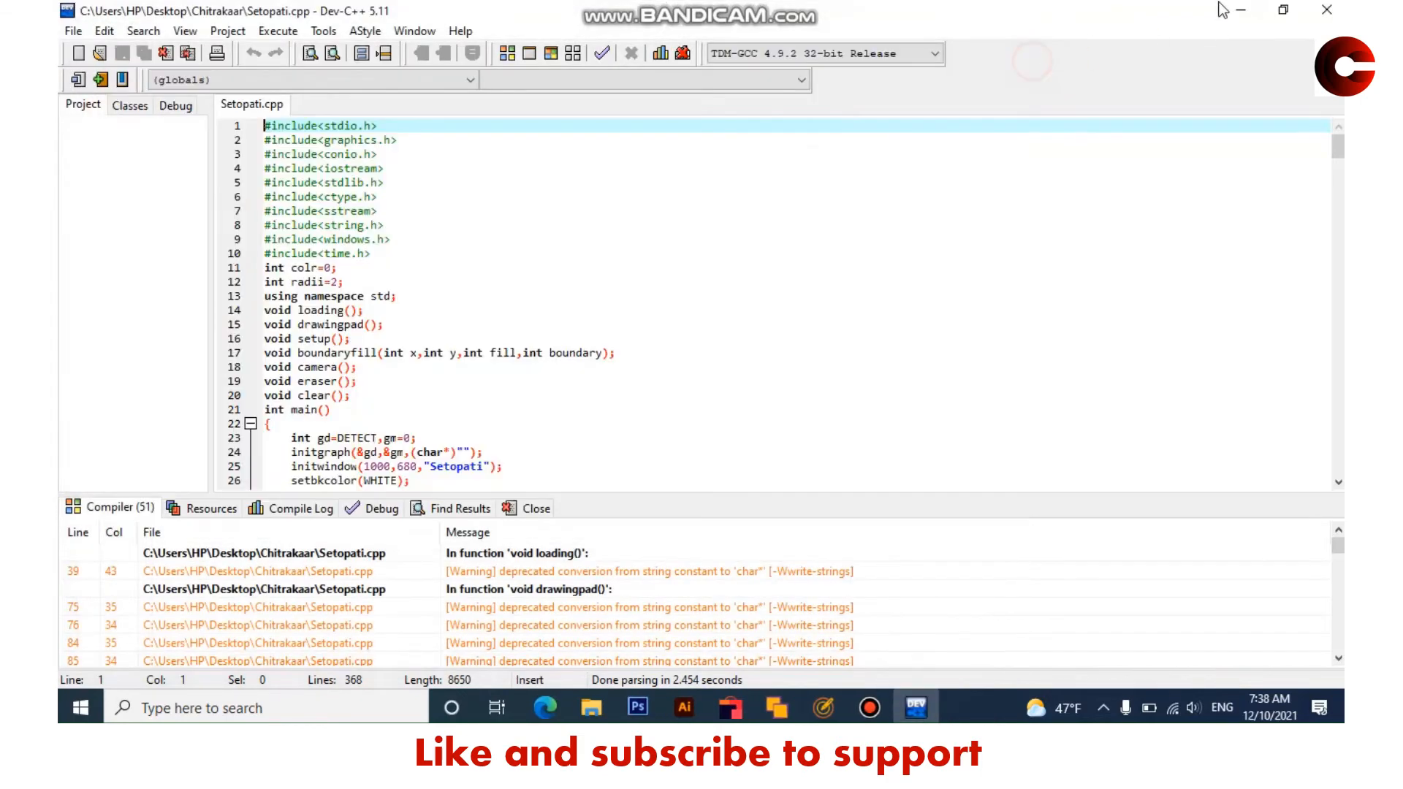
# Step: Browse to the snapshot folder inside the Chitrakaar project in File Explorer
pyautogui.click(589, 708)
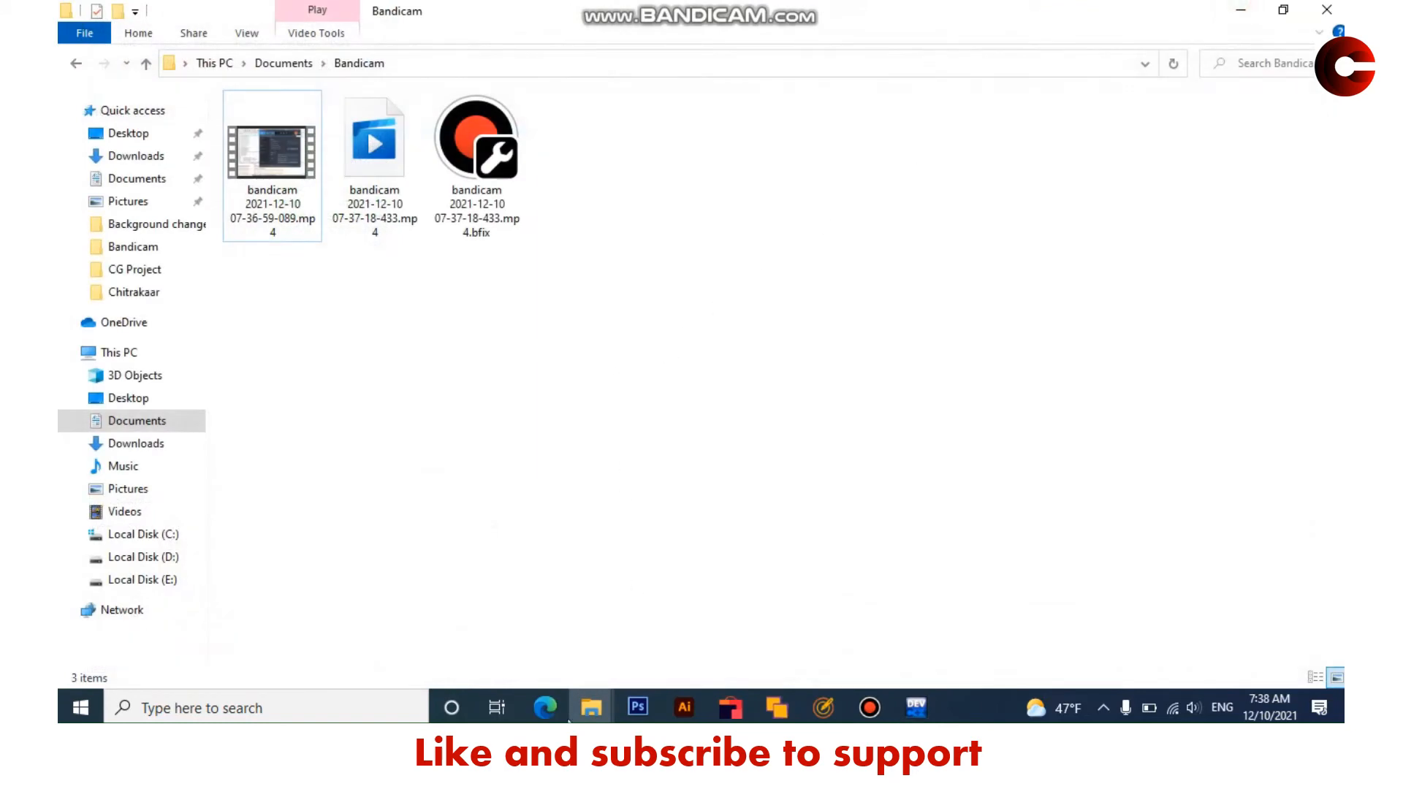
pyautogui.click(134, 292)
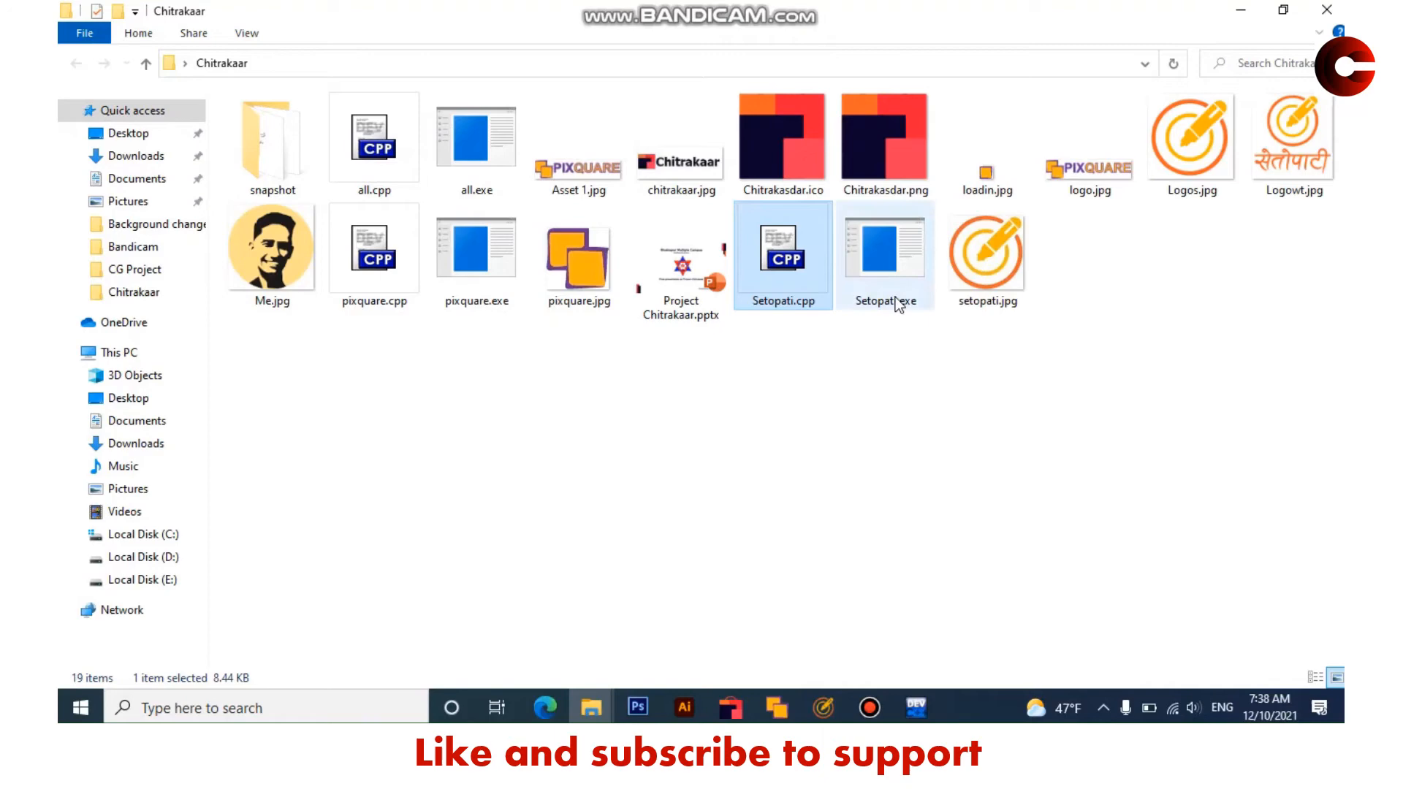
pyautogui.moveTo(886, 296)
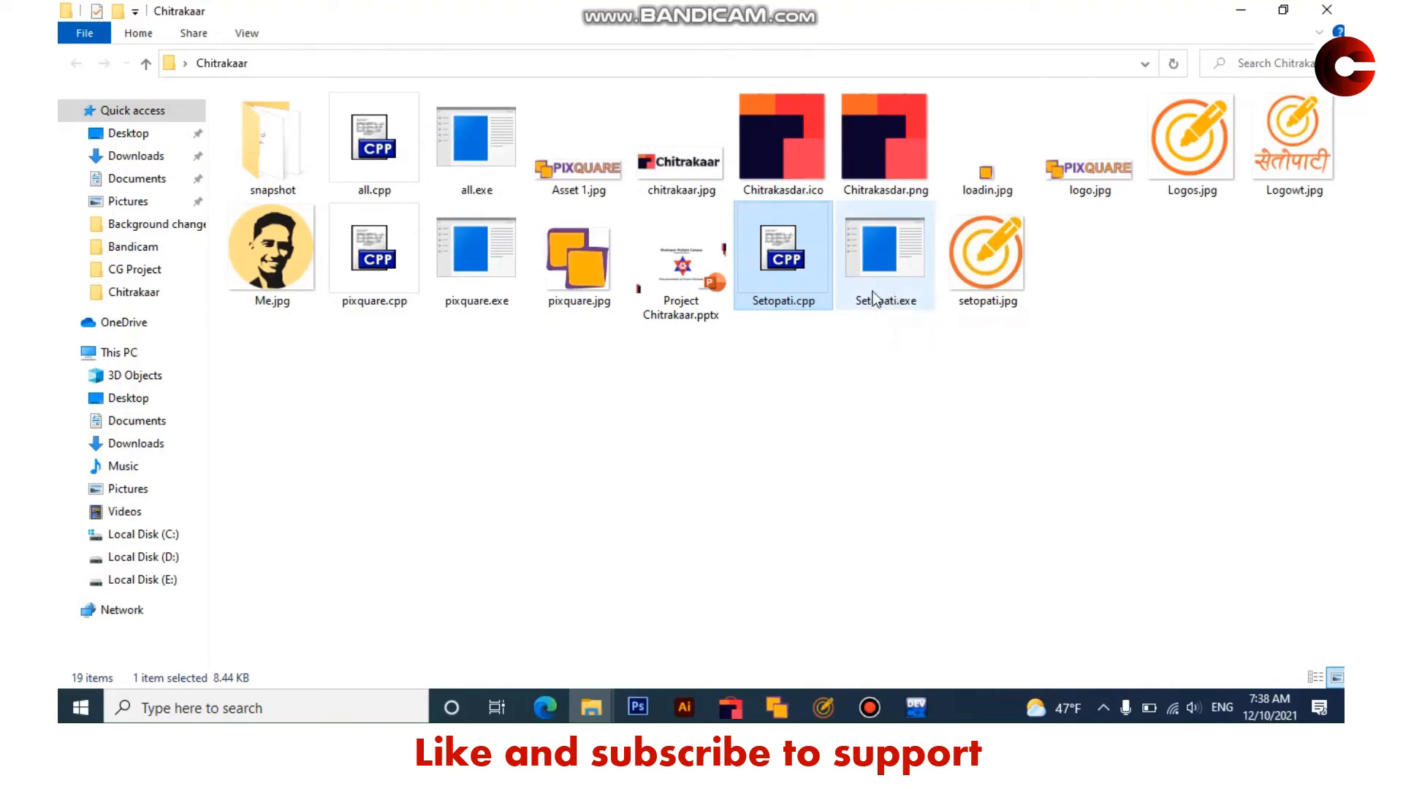
pyautogui.doubleClick(272, 139)
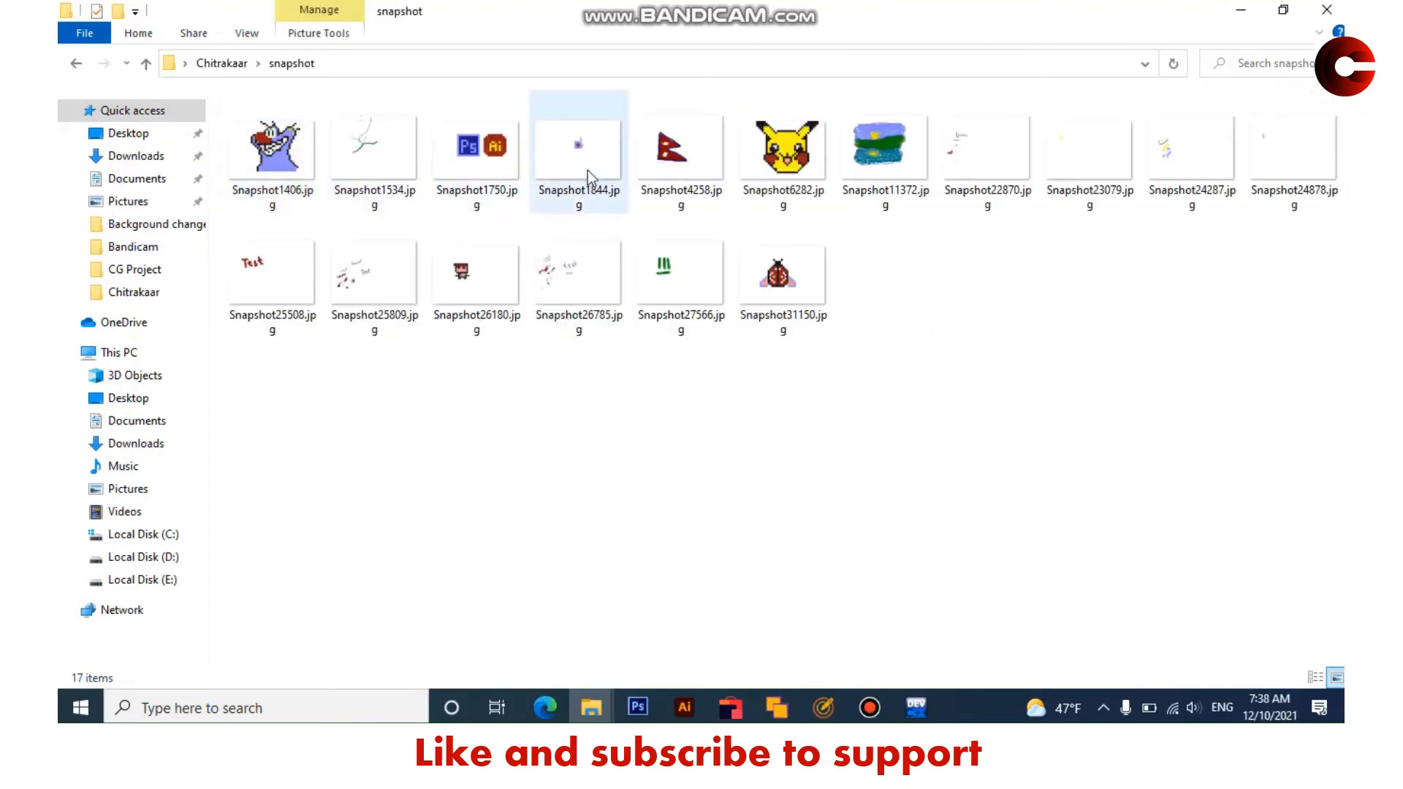
# Step: View Snapshot27566.jpg of the green strokes in Photos, then close it
pyautogui.click(680, 272)
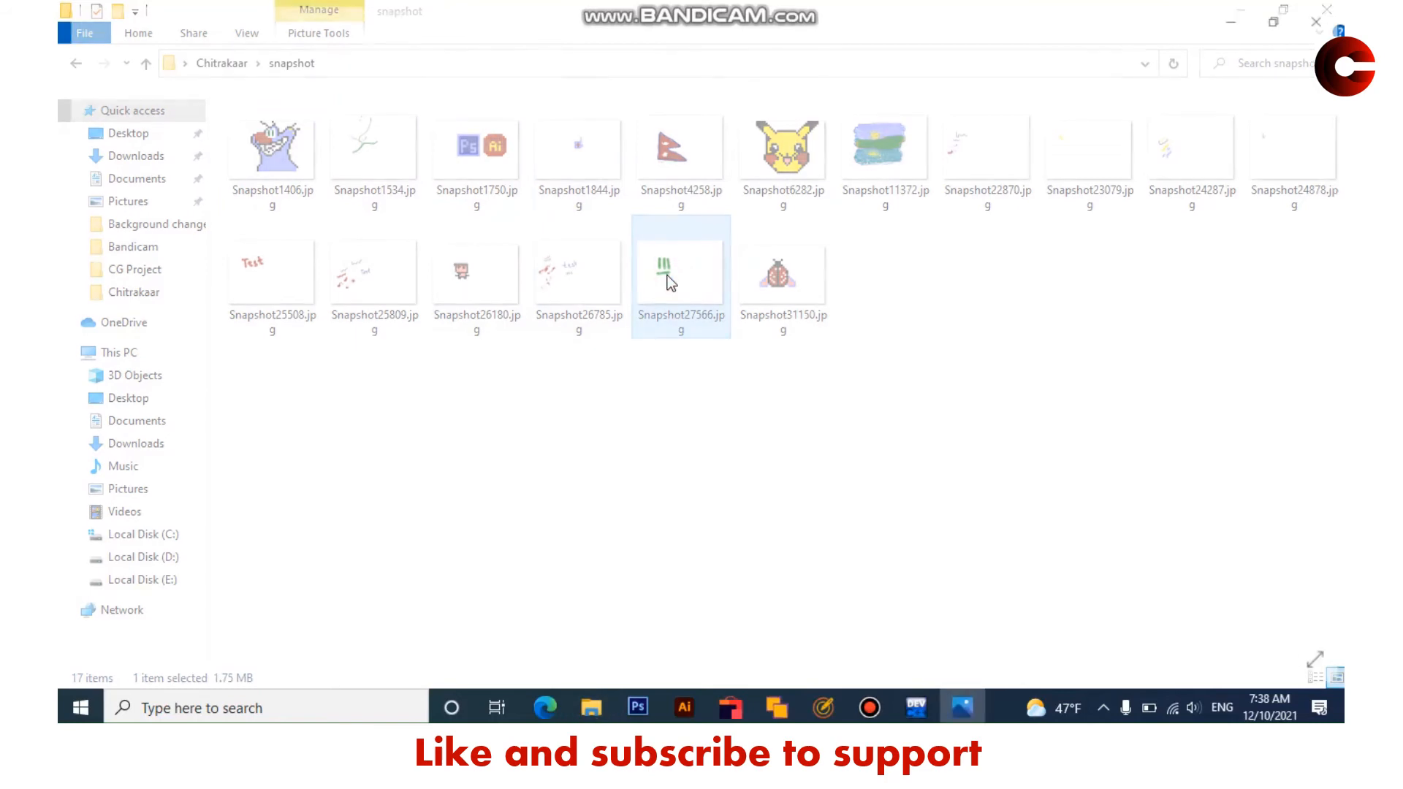
pyautogui.doubleClick(679, 270)
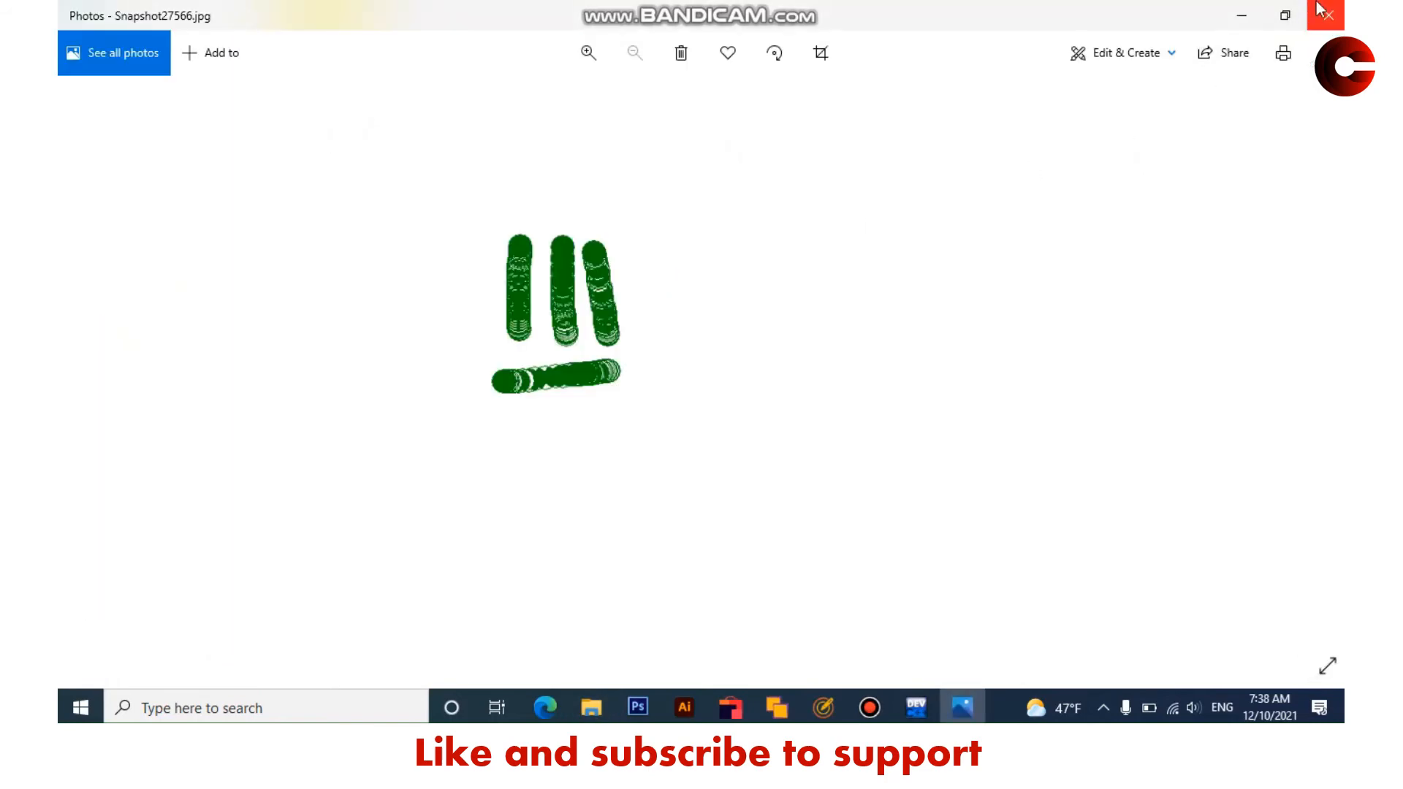
pyautogui.click(1326, 14)
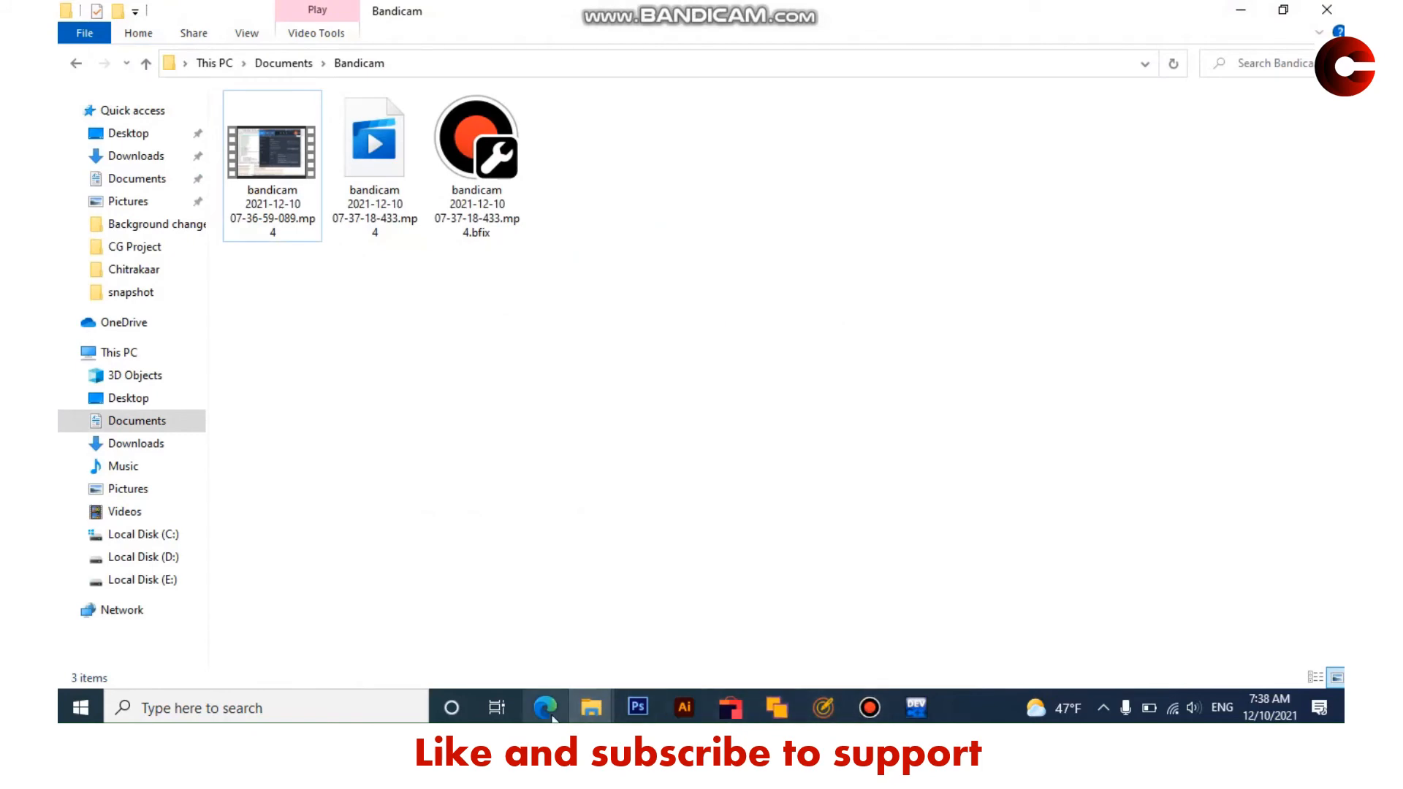
# Step: Show the Project Chitrakaar PDF's Logic page on circle detection and boundary fill in Edge
pyautogui.click(545, 707)
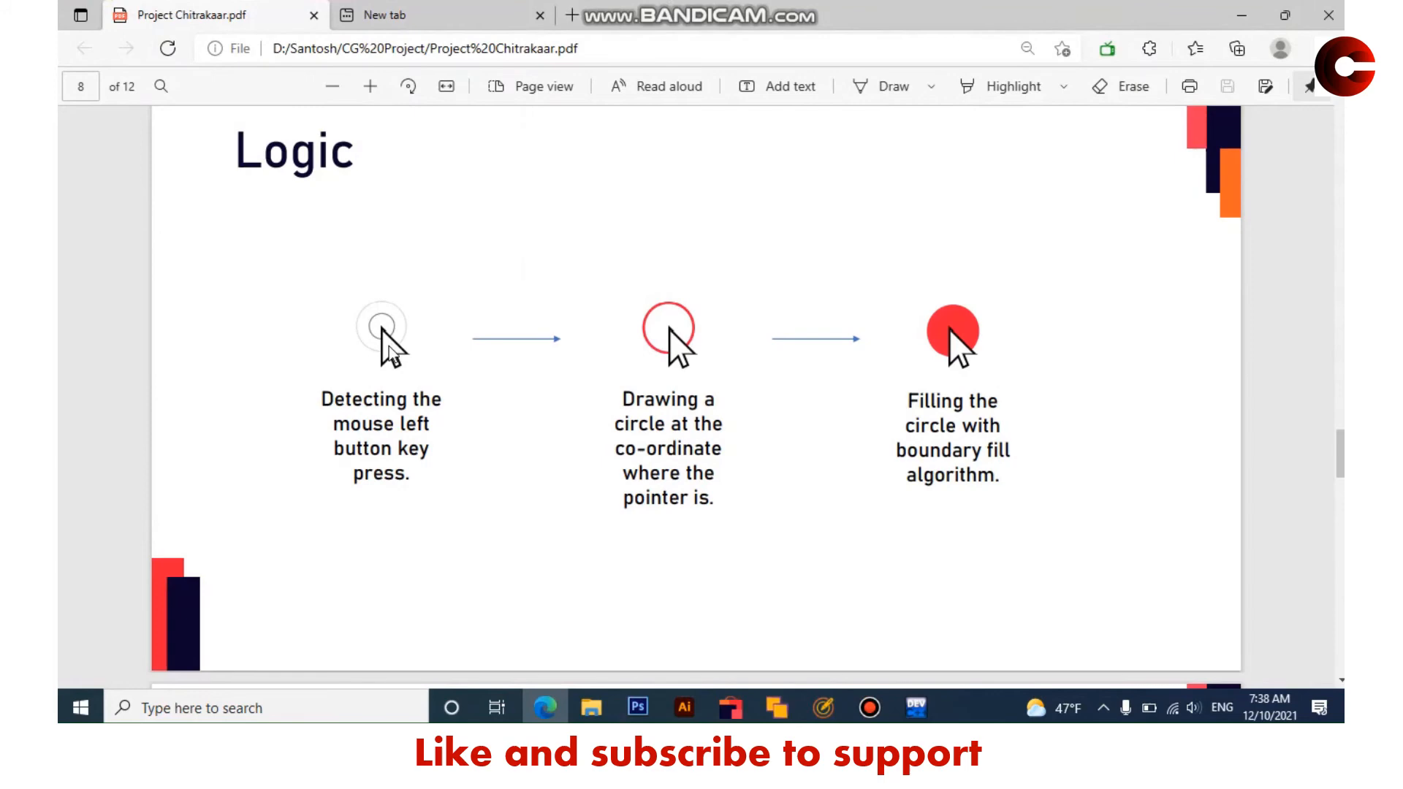
pyautogui.moveTo(388, 340)
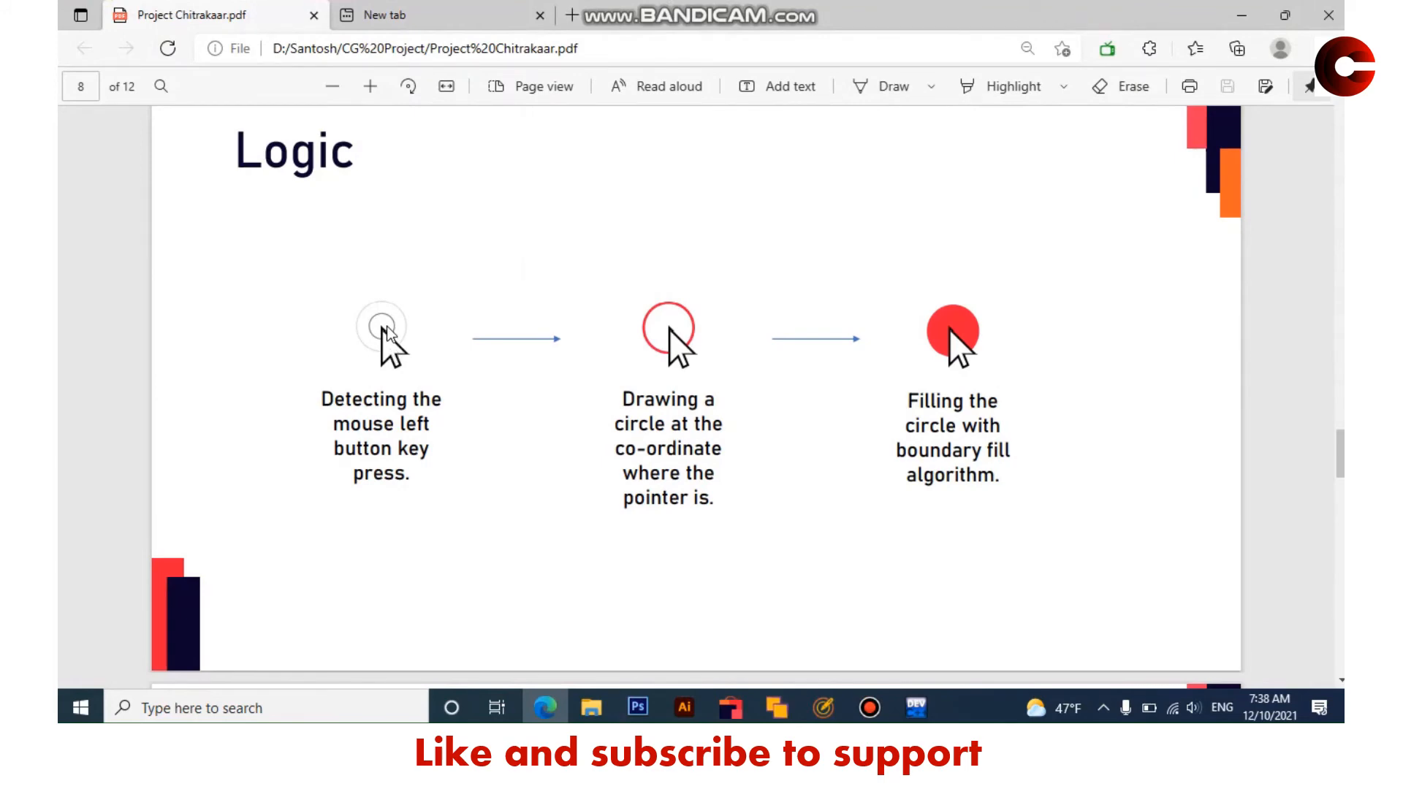
pyautogui.moveTo(650, 313)
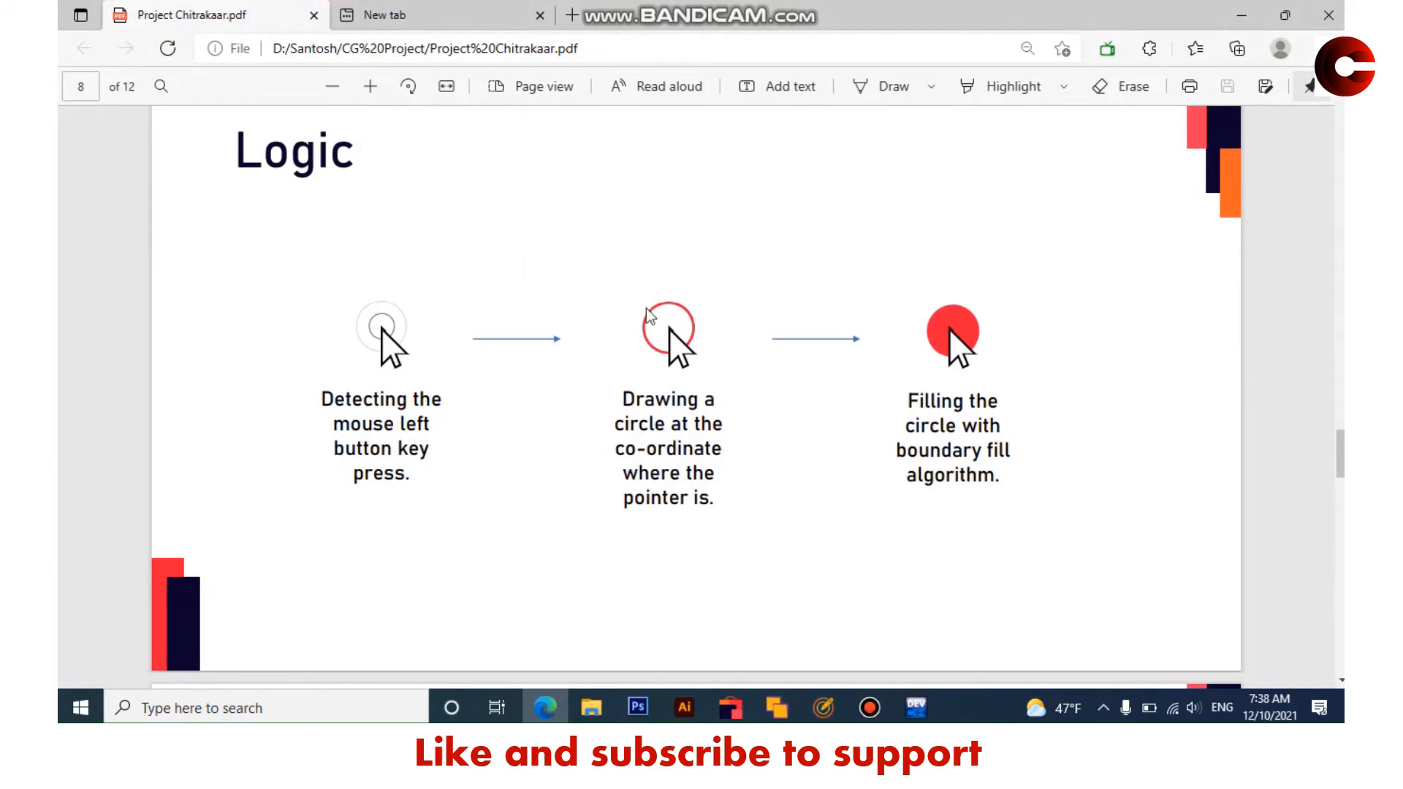
pyautogui.moveTo(674, 289)
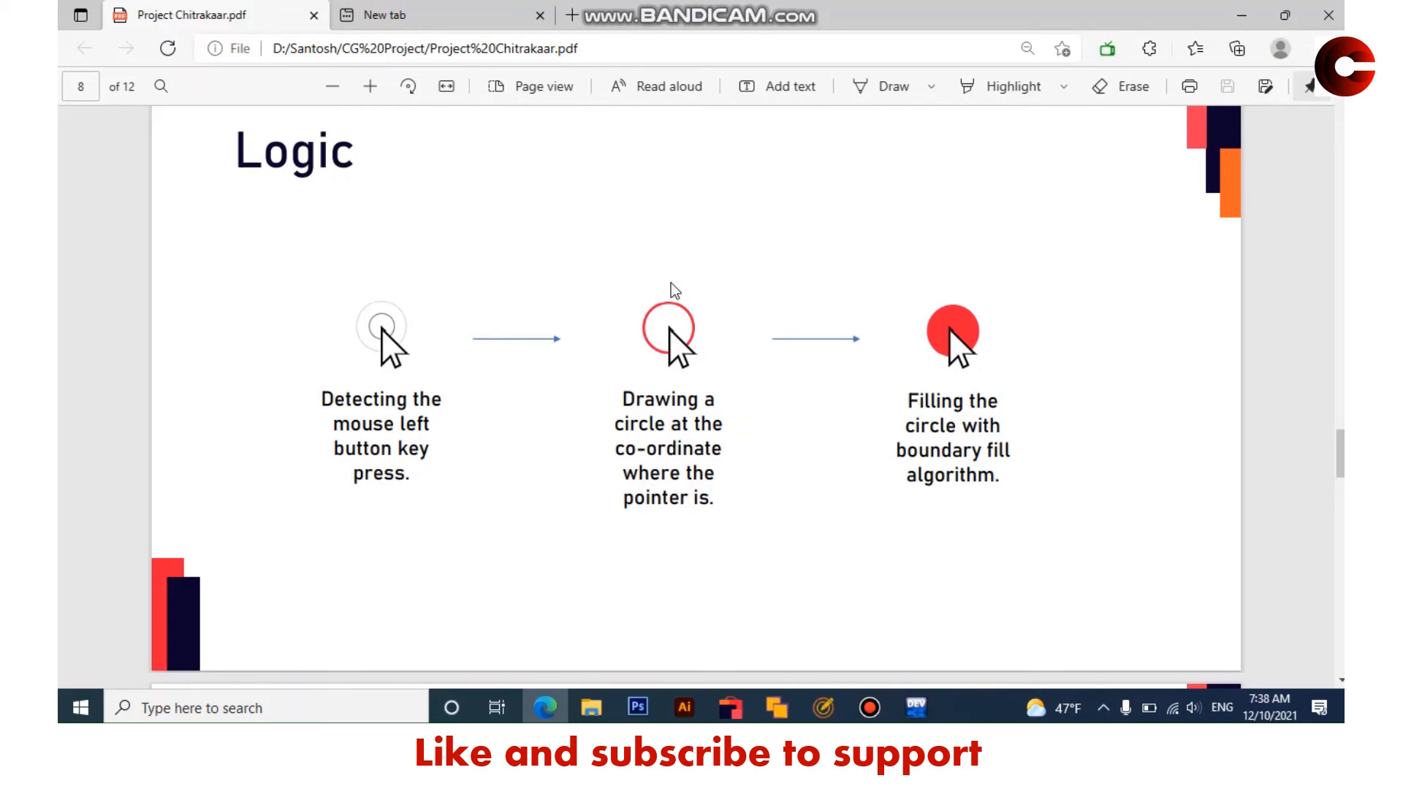
pyautogui.moveTo(975, 345)
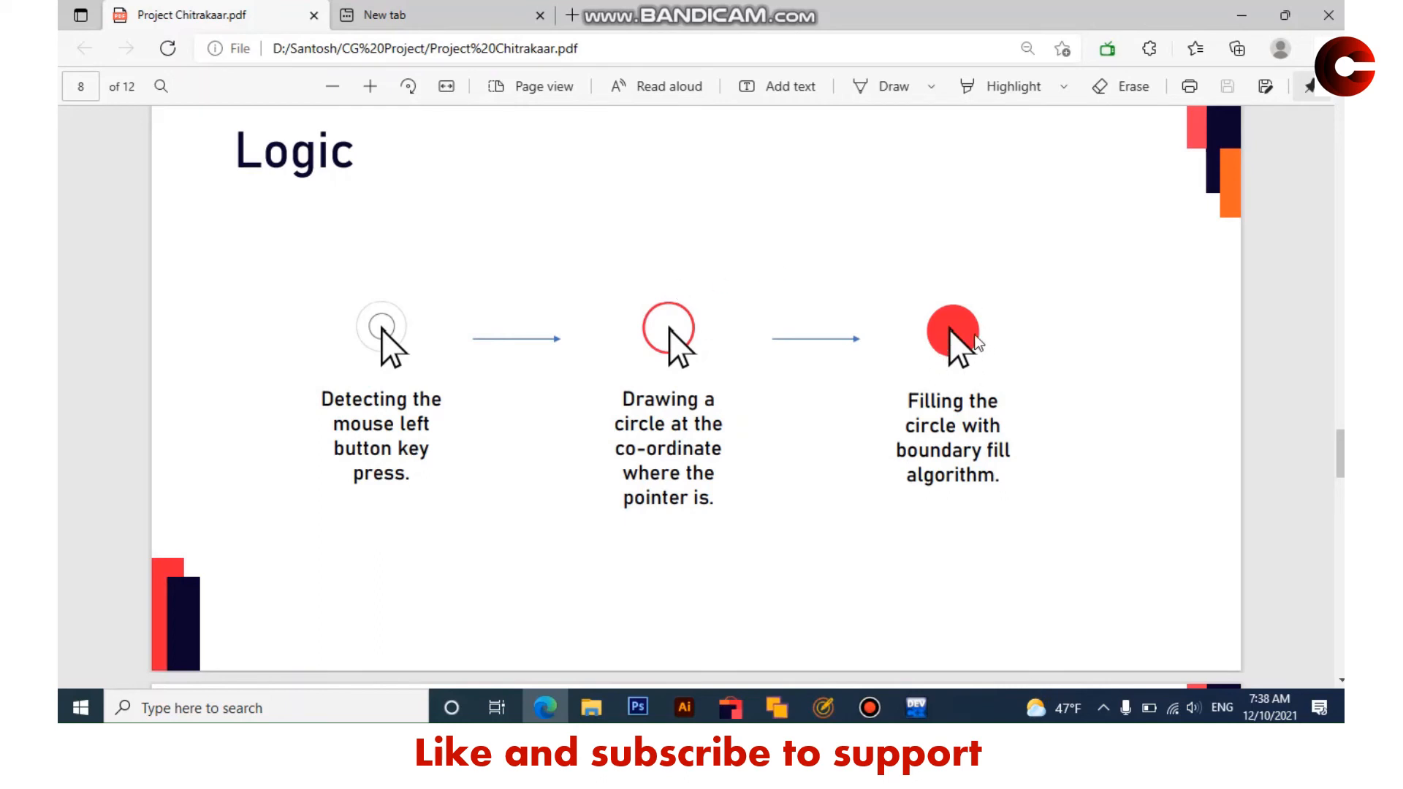
pyautogui.moveTo(935, 373)
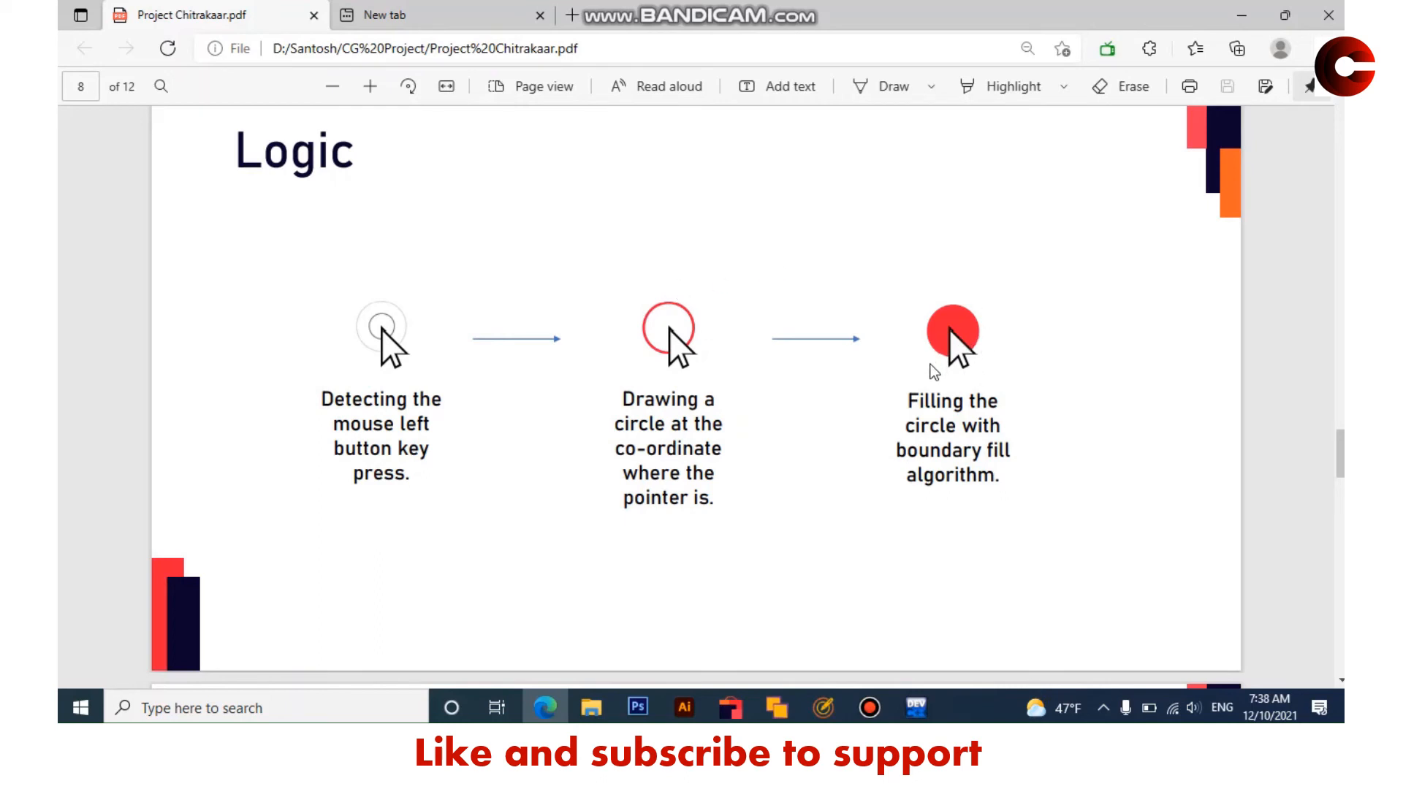
pyautogui.moveTo(842, 603)
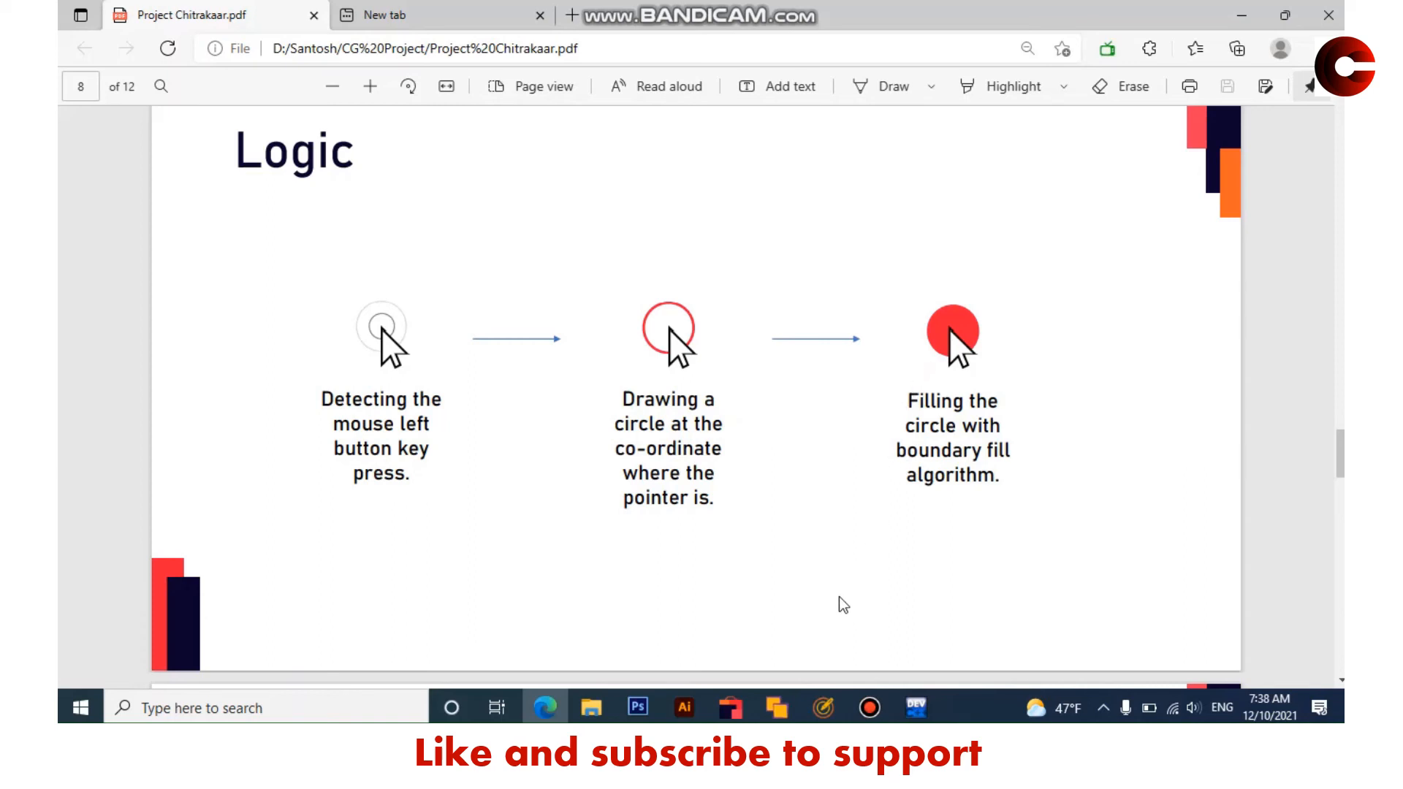
pyautogui.moveTo(829, 608)
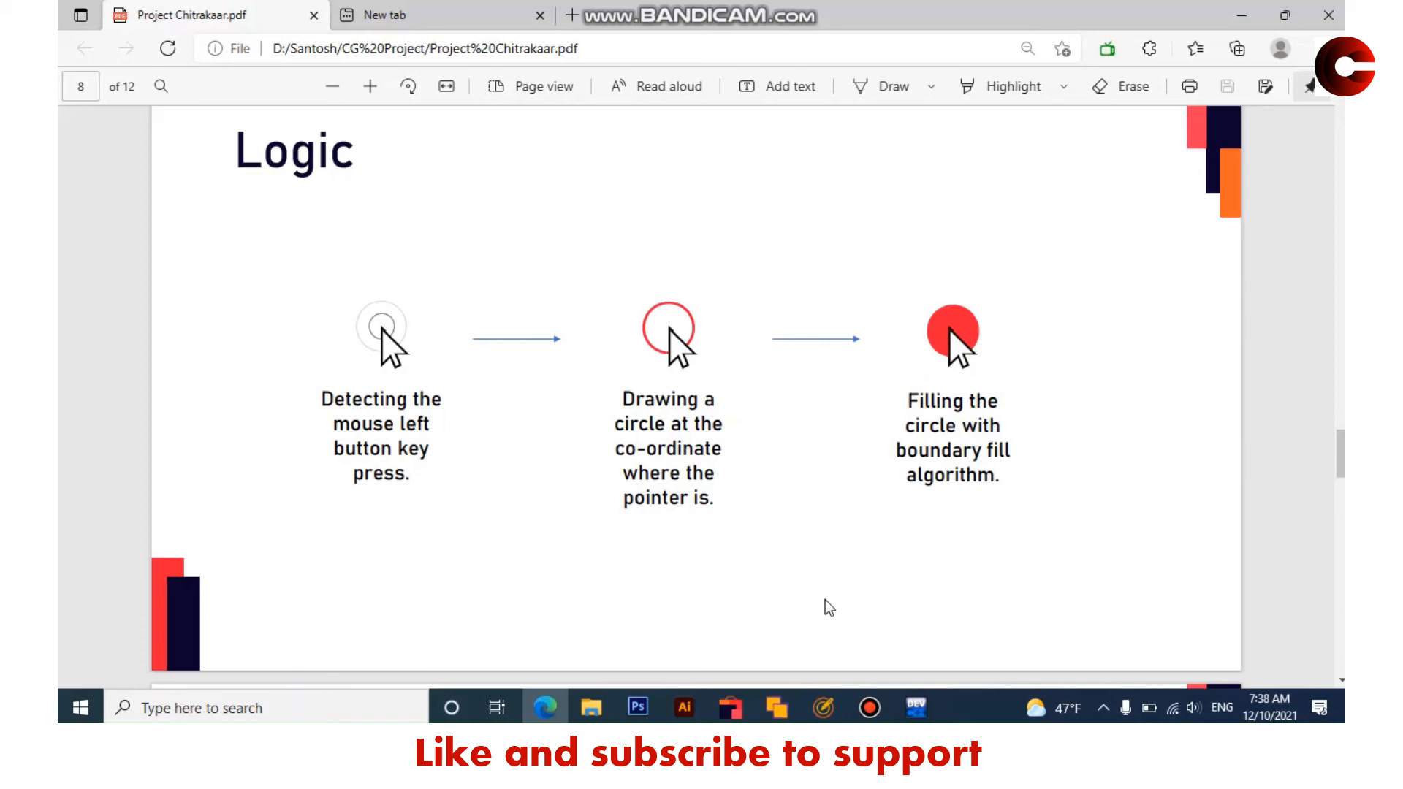
pyautogui.moveTo(708, 412)
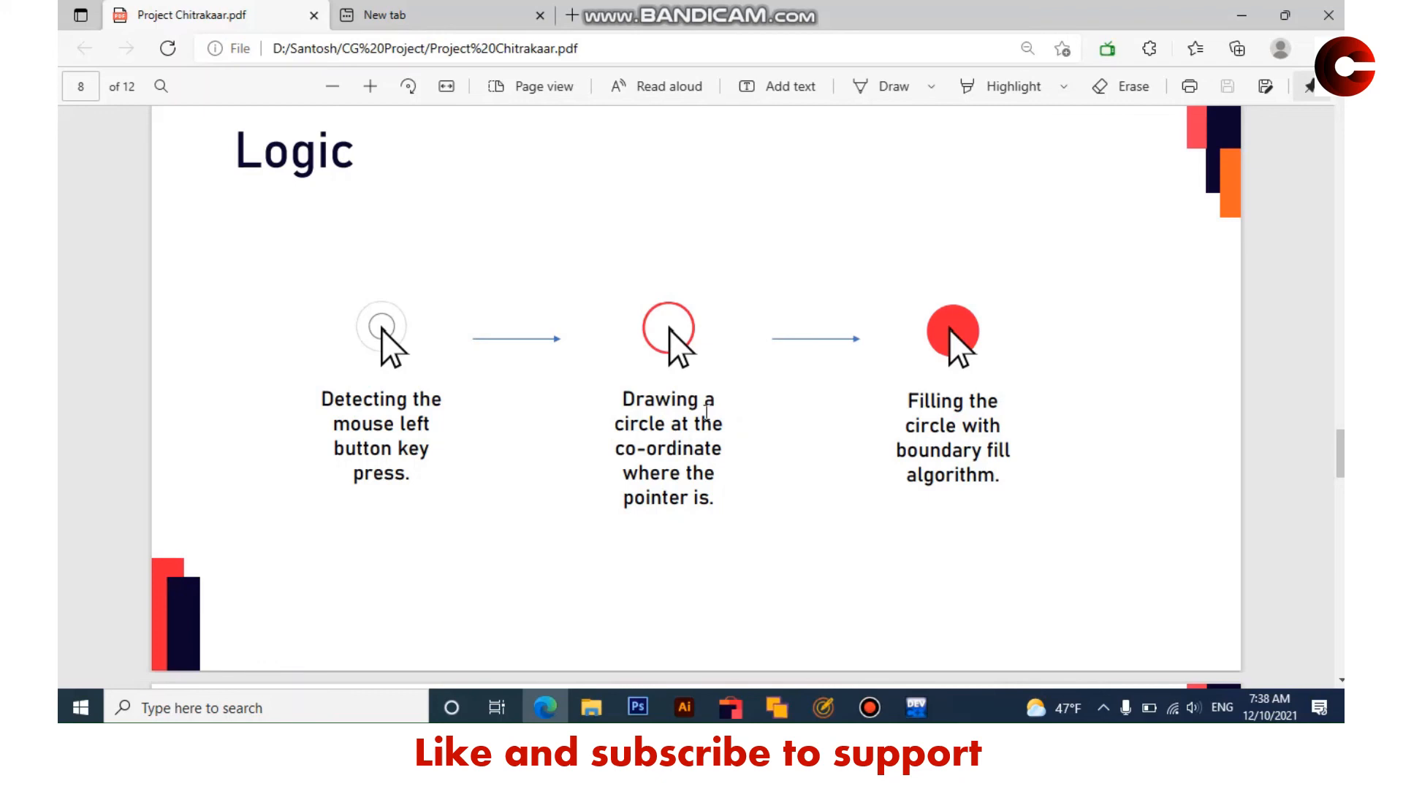
pyautogui.moveTo(776, 349)
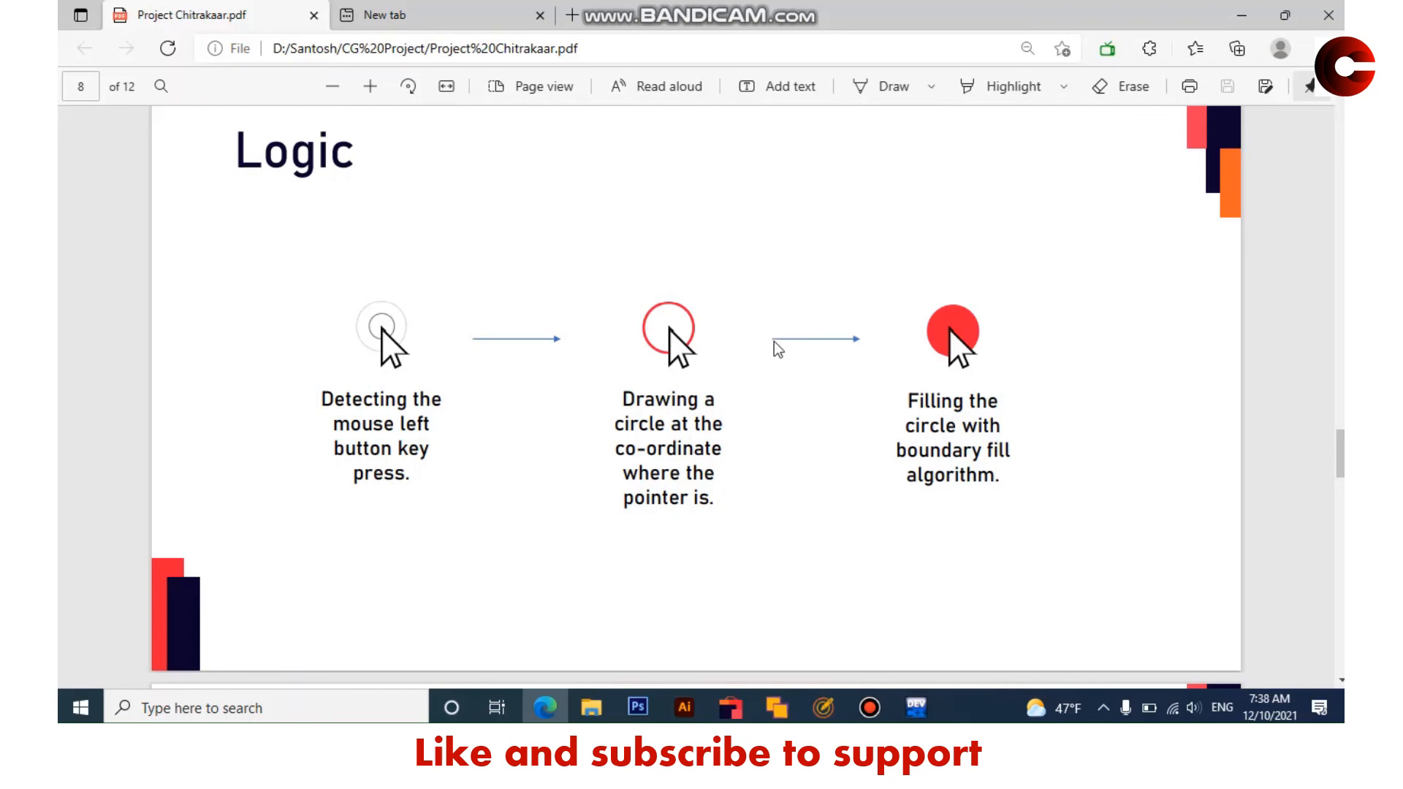
pyautogui.moveTo(926, 258)
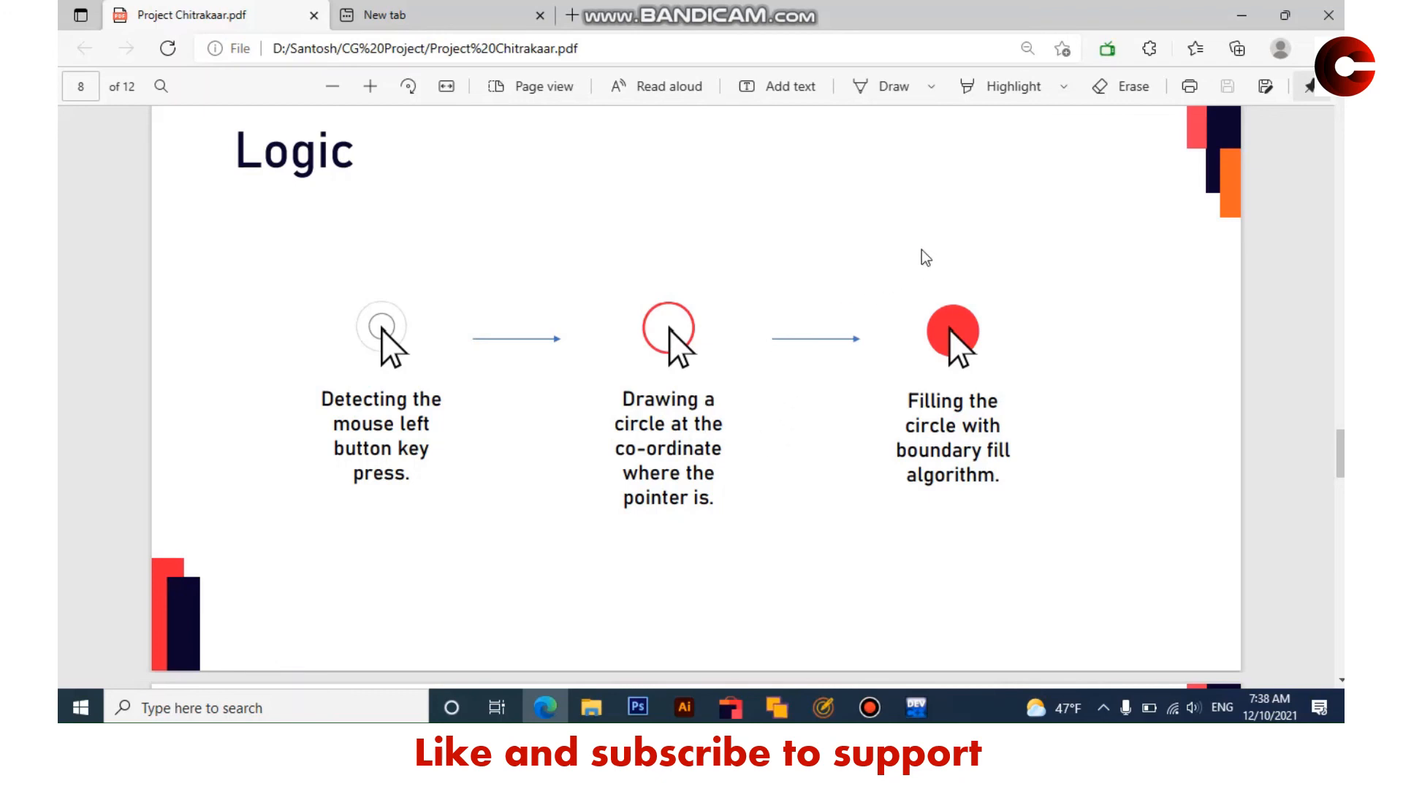
pyautogui.moveTo(544, 708)
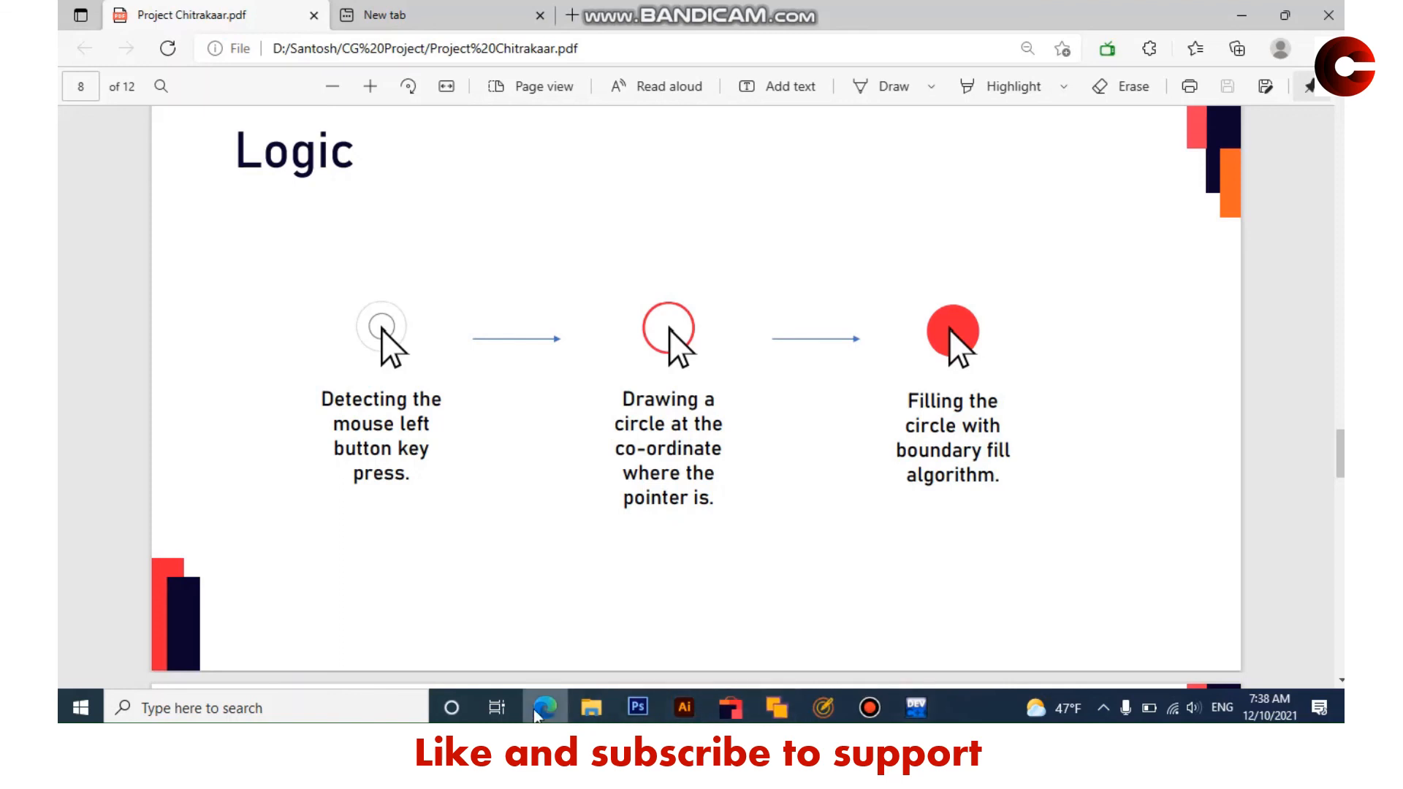
pyautogui.moveTo(544, 707)
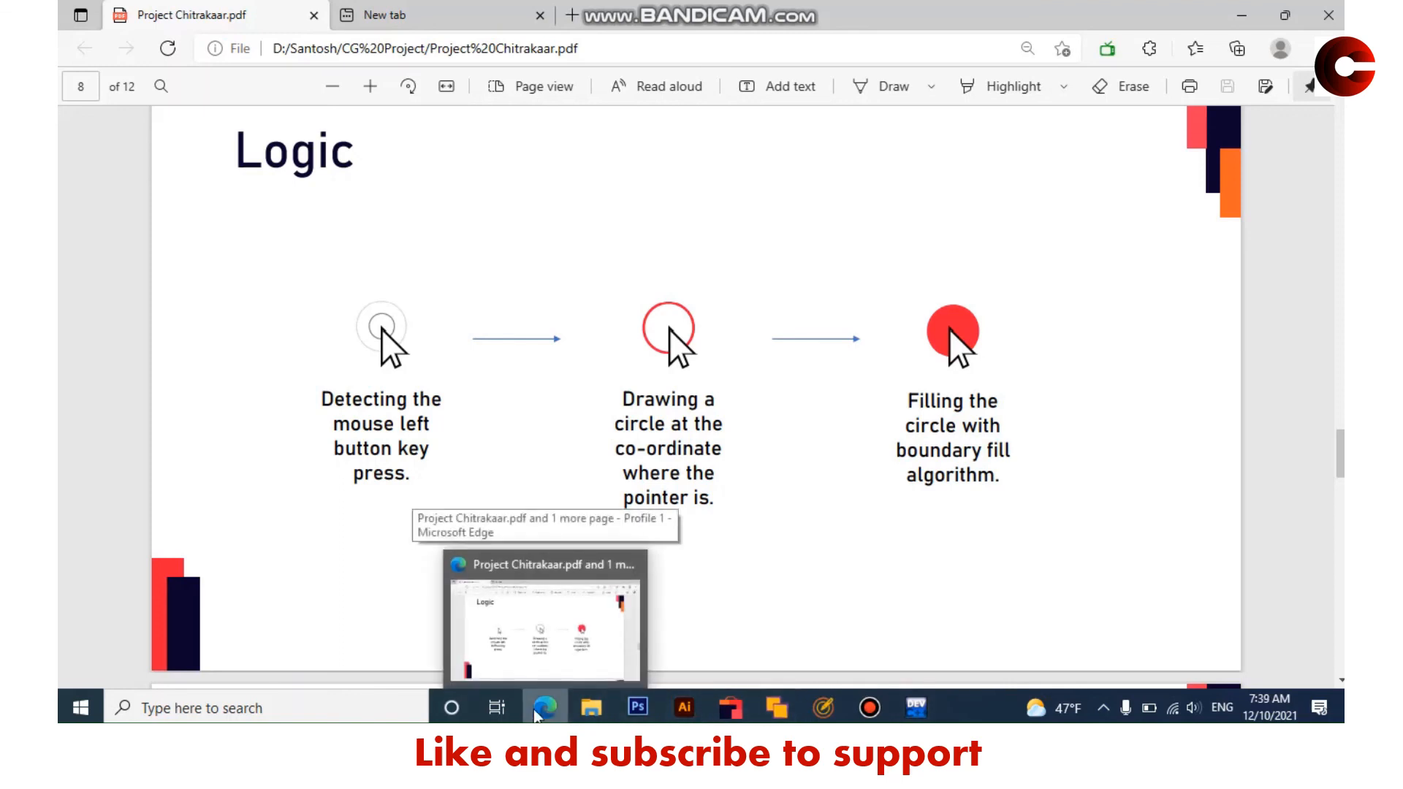